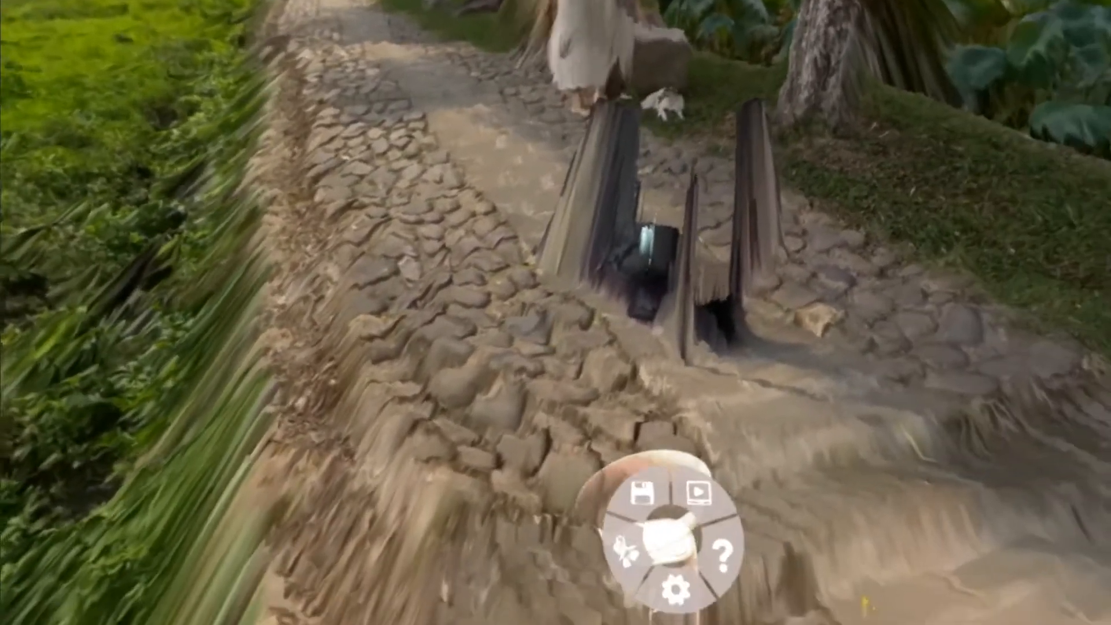
# Set the countryside path video's Render Type to Point Cloud
pyautogui.click(677, 591)
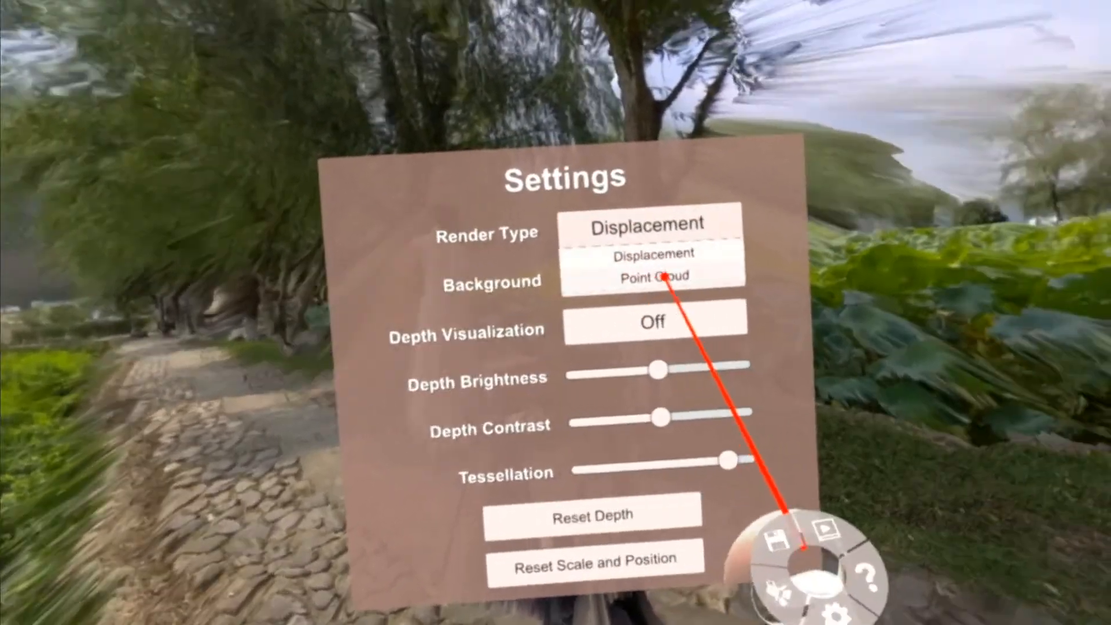
pyautogui.click(654, 277)
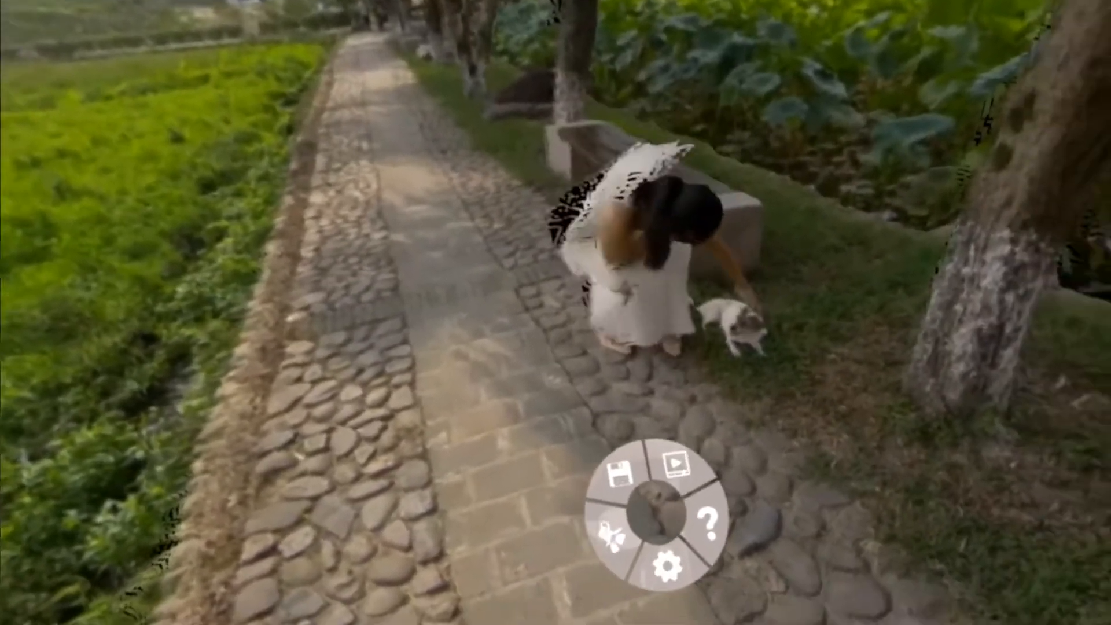
# Show the Settings panel over the mall video, rendering as Displacement on black
pyautogui.click(670, 564)
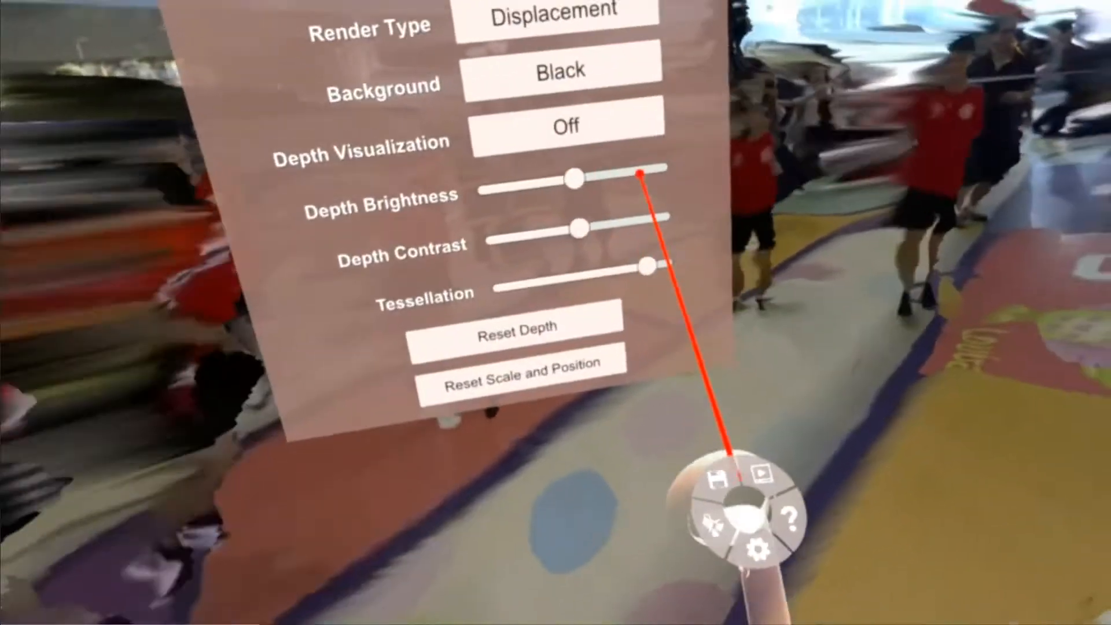
# Choose an On option in the mall video's Depth Visualization dropdown
pyautogui.click(567, 125)
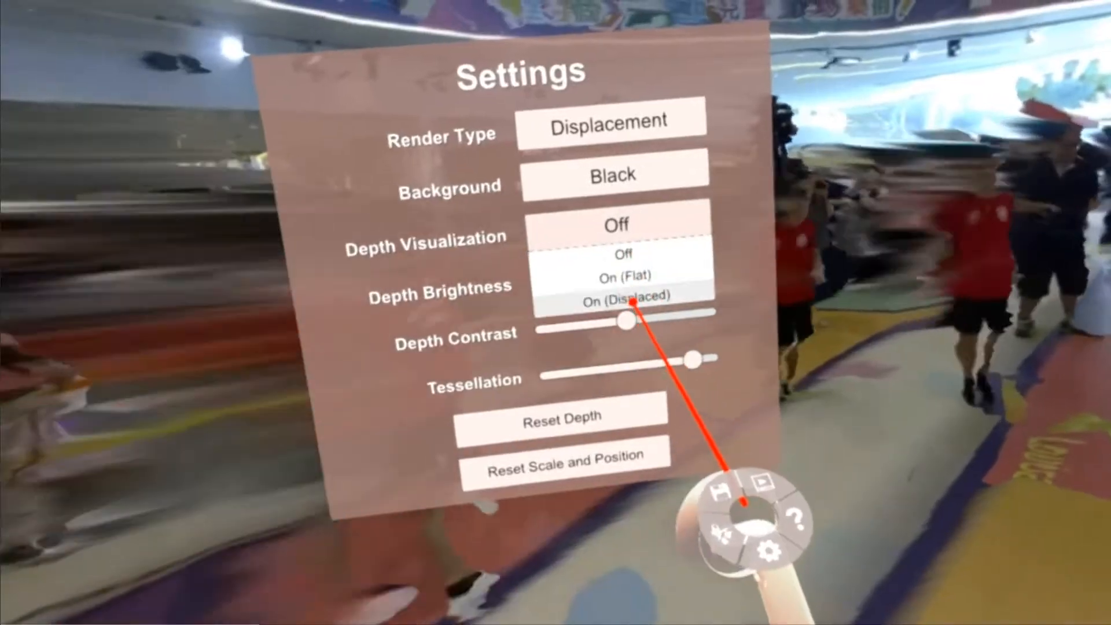
pyautogui.click(623, 298)
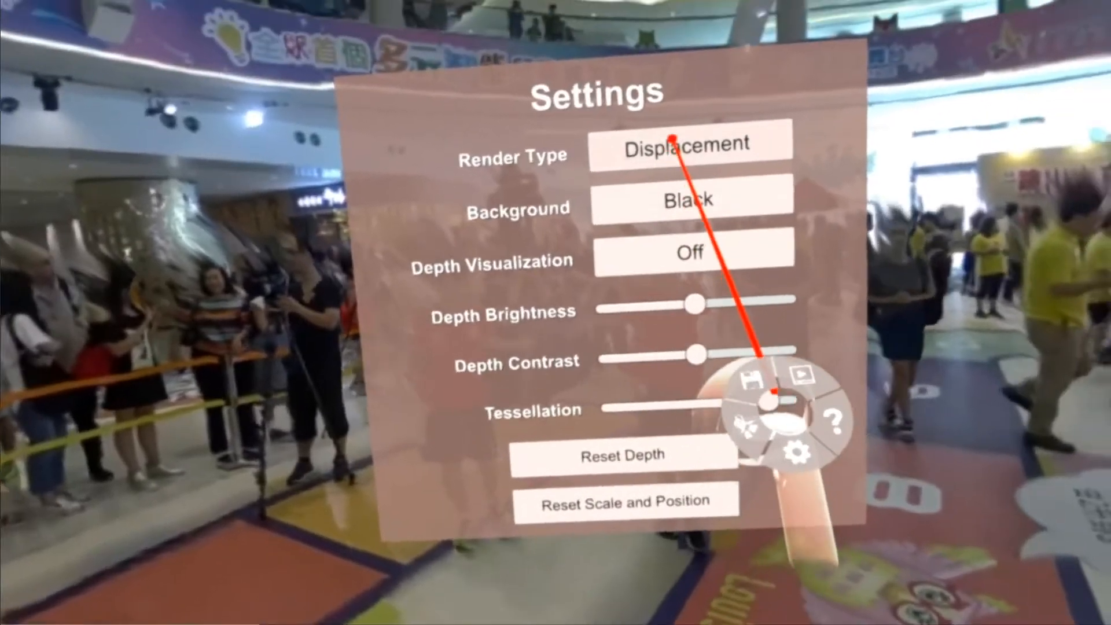
# Change the mall video's Render Type from Displacement to Point Cloud
pyautogui.click(688, 143)
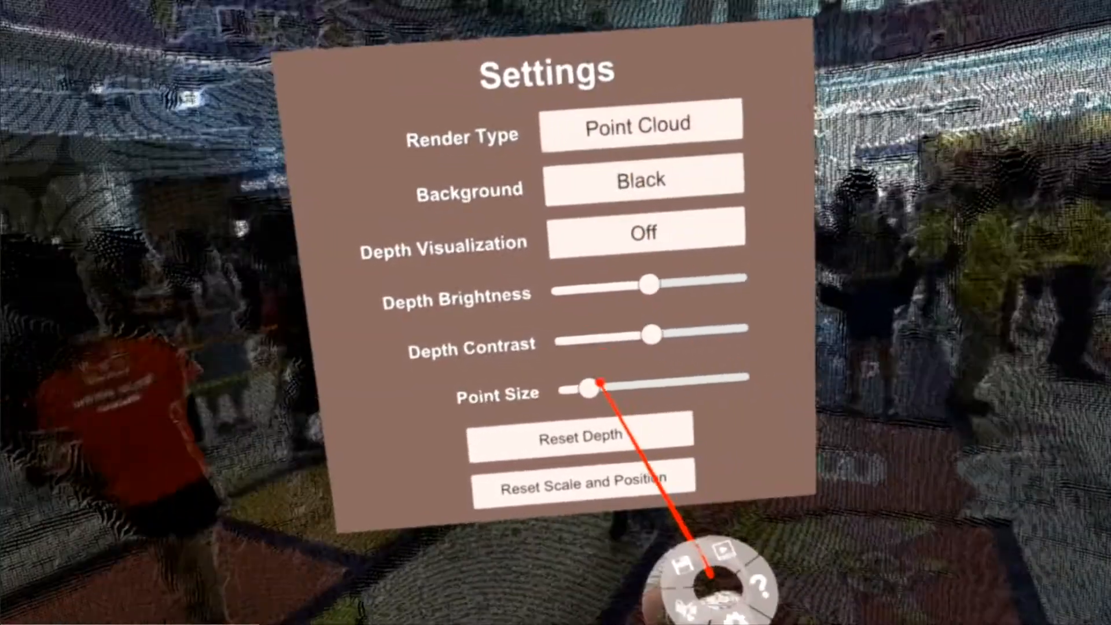